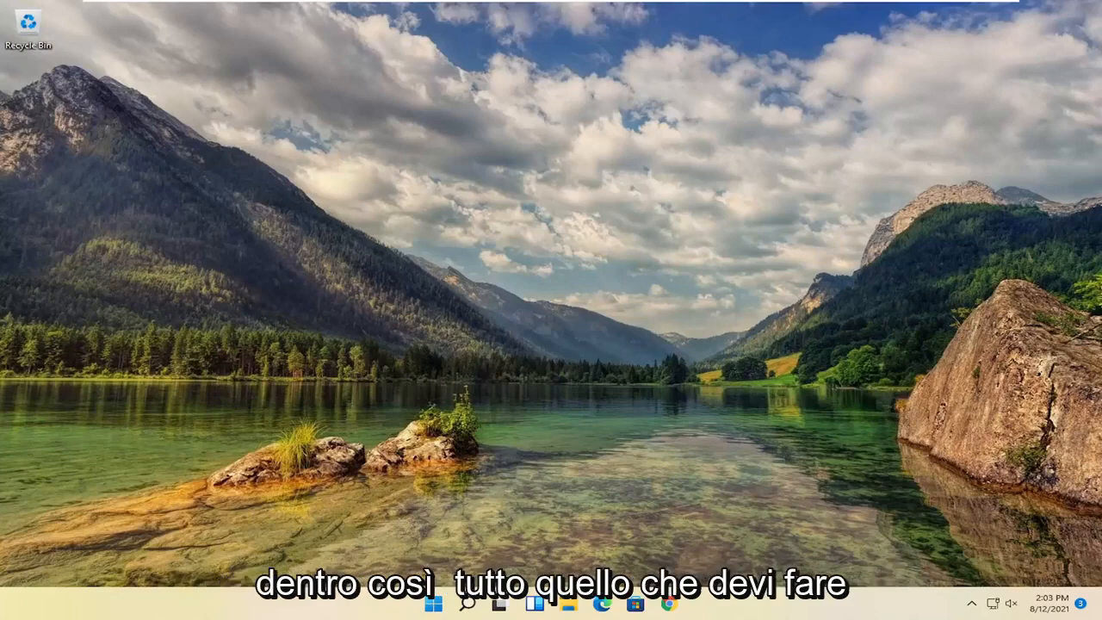
mouse_move(813, 437)
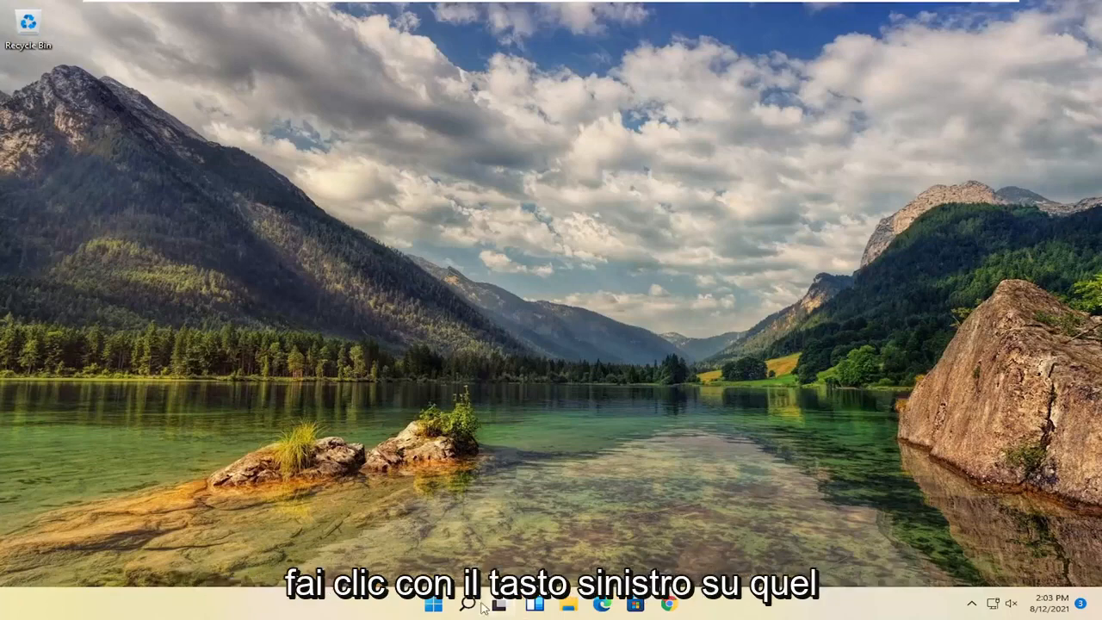
Search for 'advanced system' and launch View advanced system settings to show System Properties.
click(469, 602)
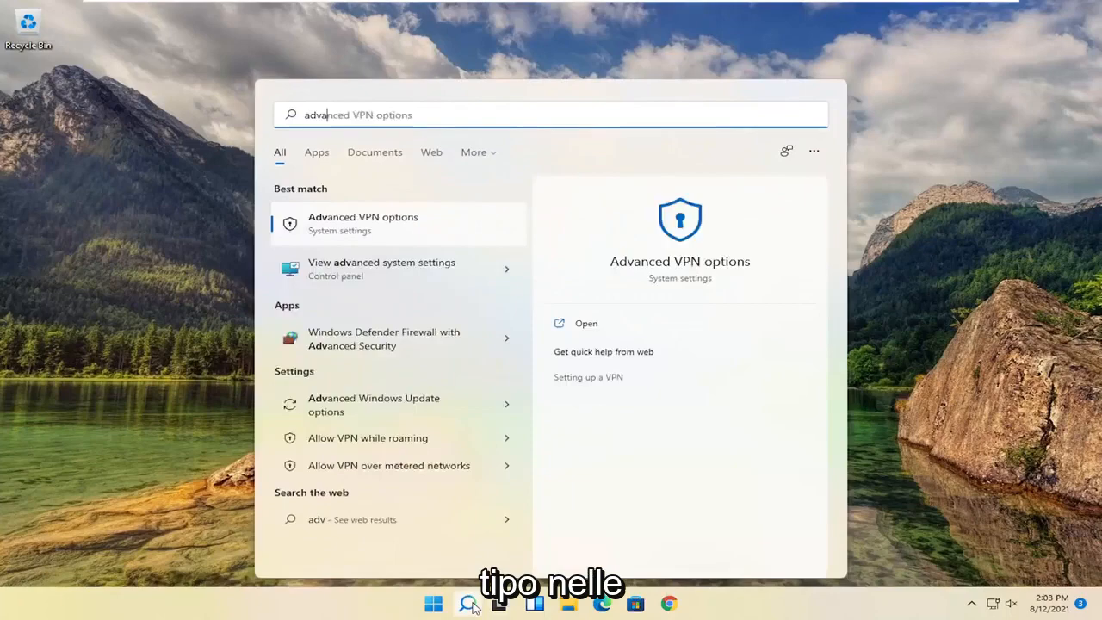
text(advanced system)
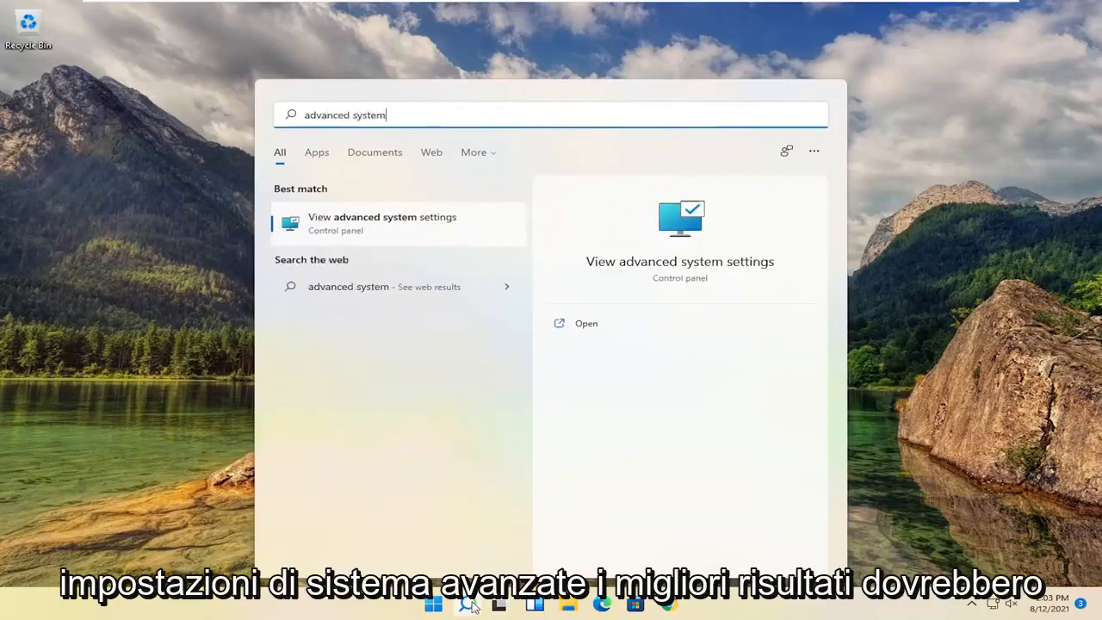
mouse_move(414, 225)
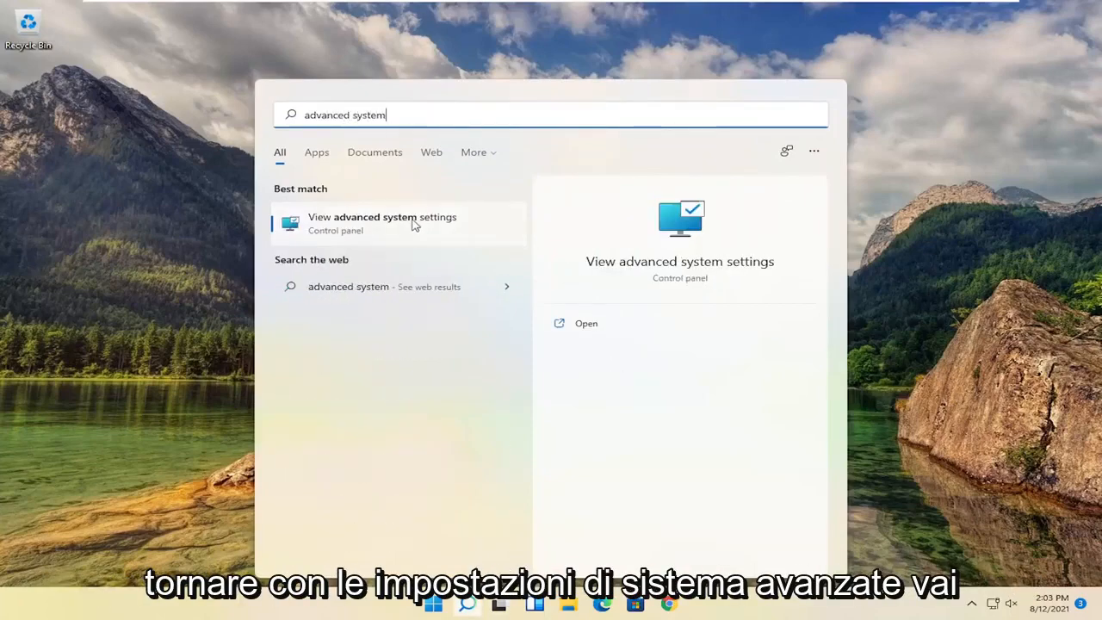
click(383, 222)
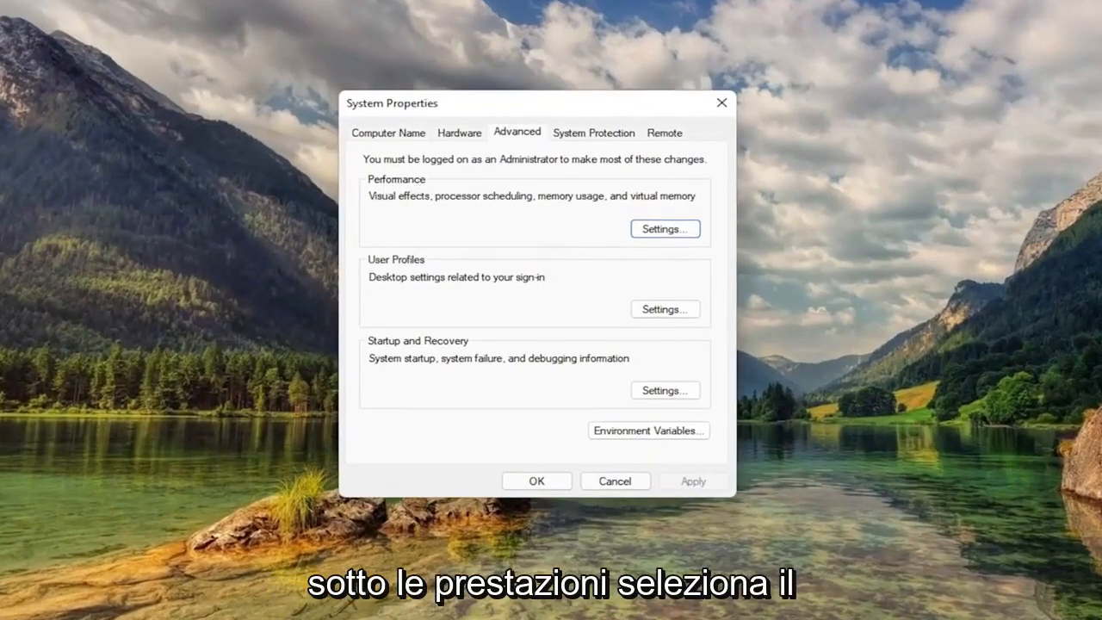
Reach the Performance Options Advanced page showing virtual memory (1408 MB total paging file).
click(665, 227)
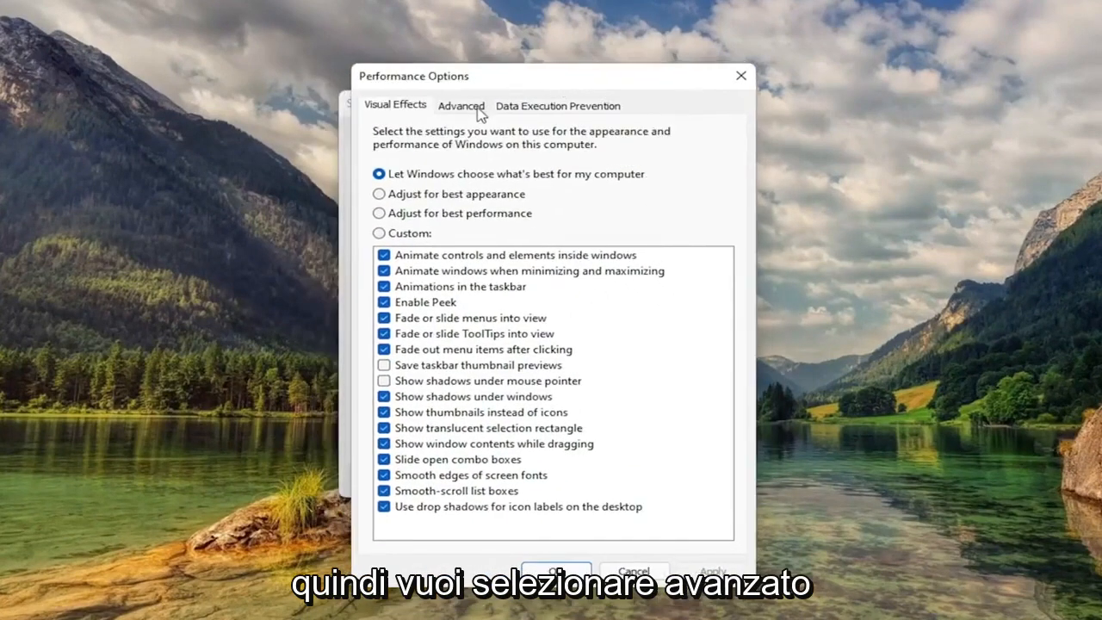
click(461, 105)
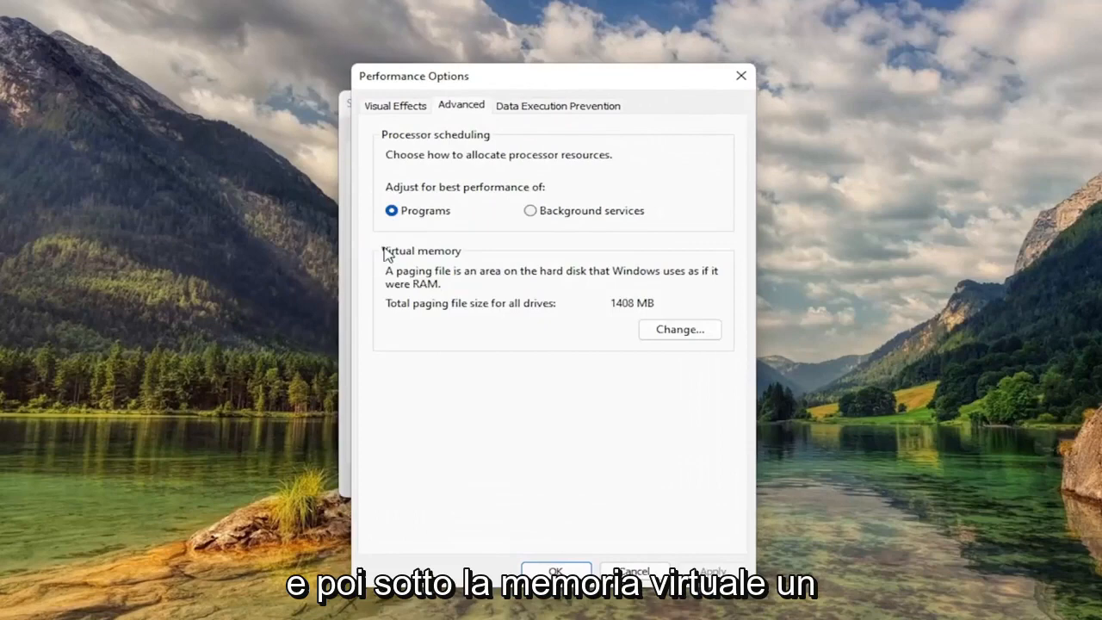
mouse_move(410, 283)
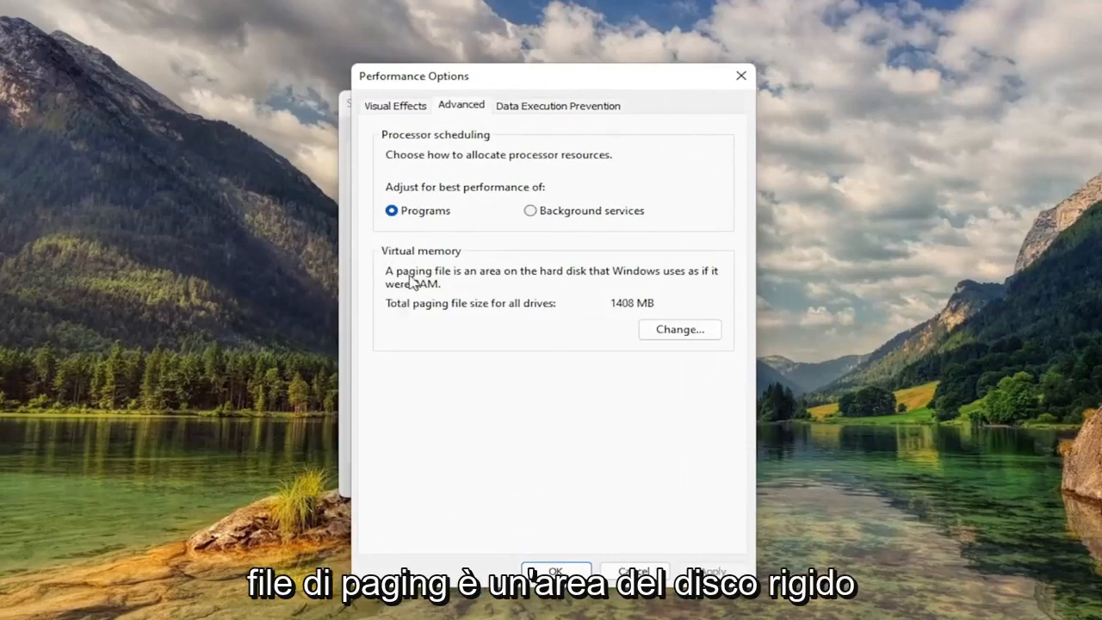
mouse_move(656, 288)
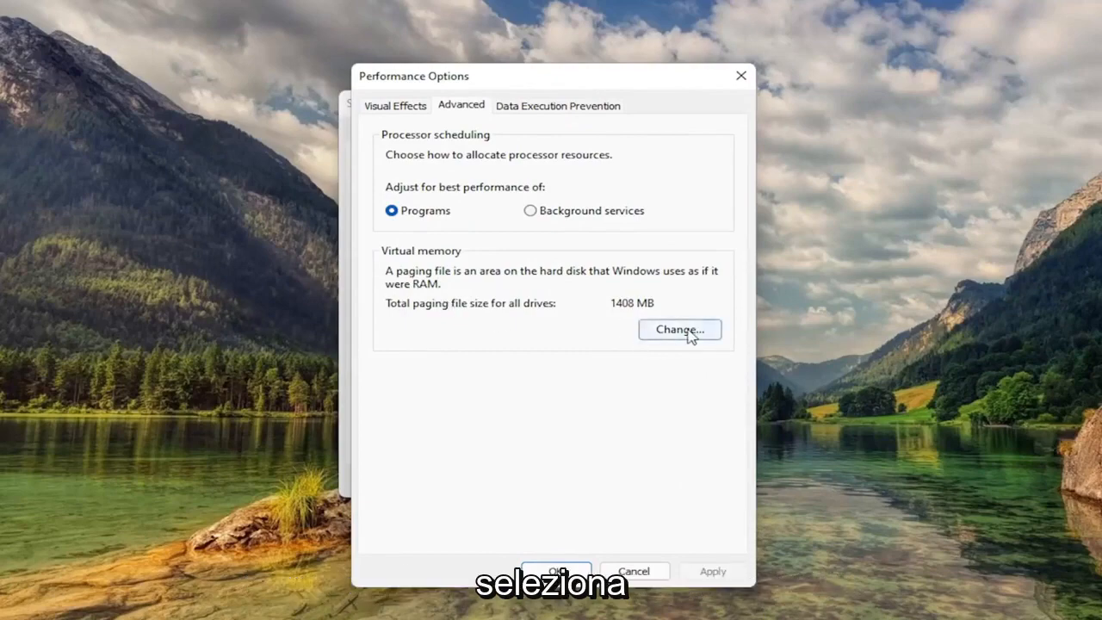
Turn off automatic management and set drive C to a custom 1407–1407 MB paging file.
click(678, 331)
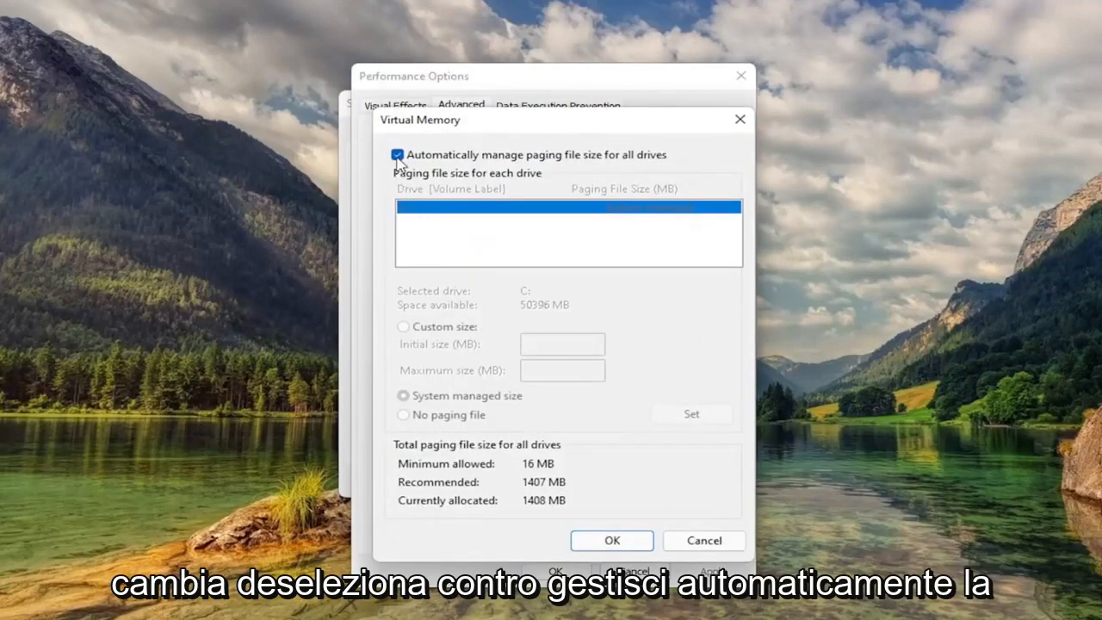
click(396, 155)
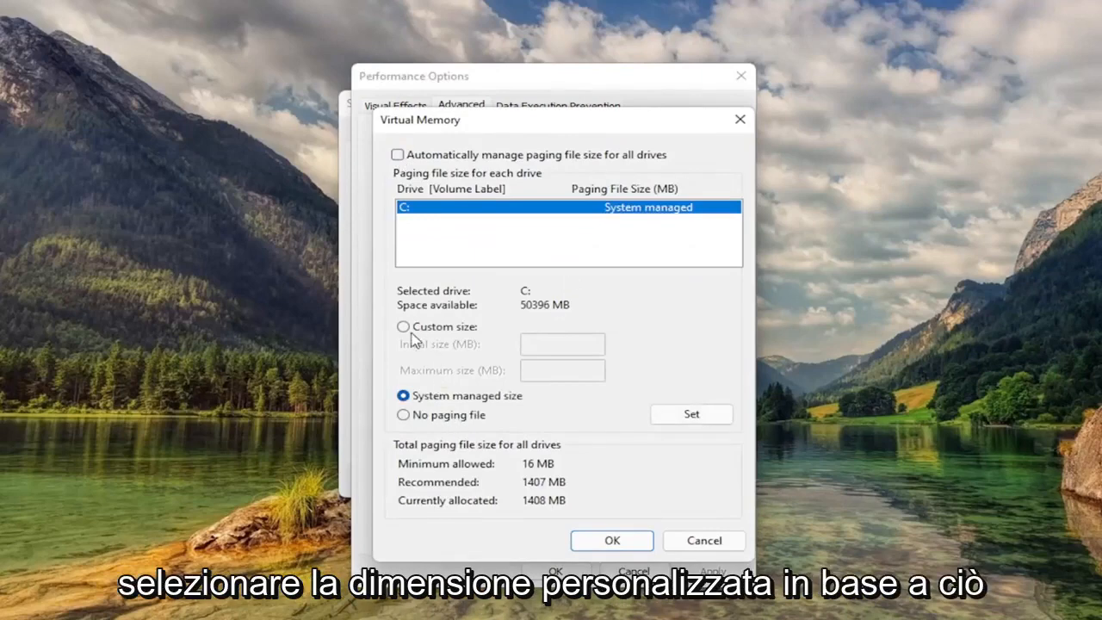
click(403, 327)
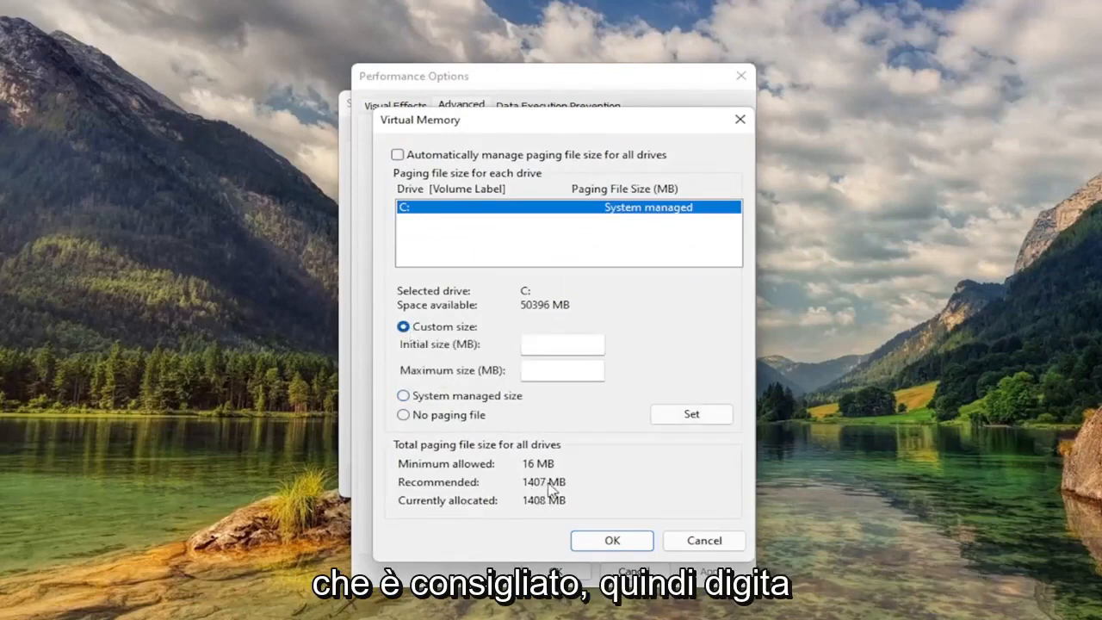
text(1)
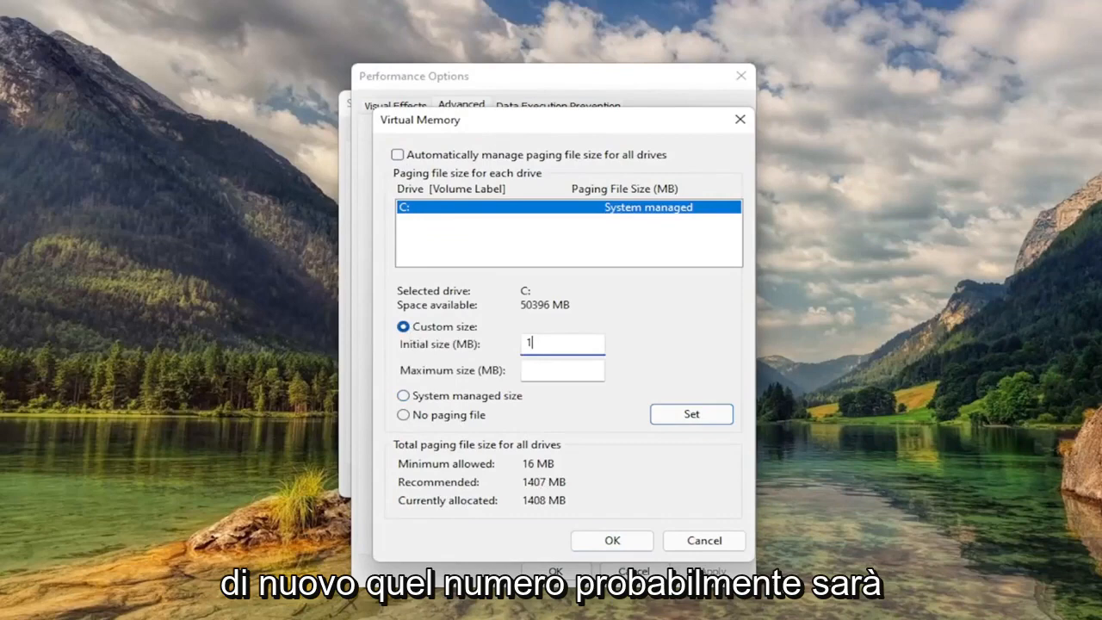
text(1407)
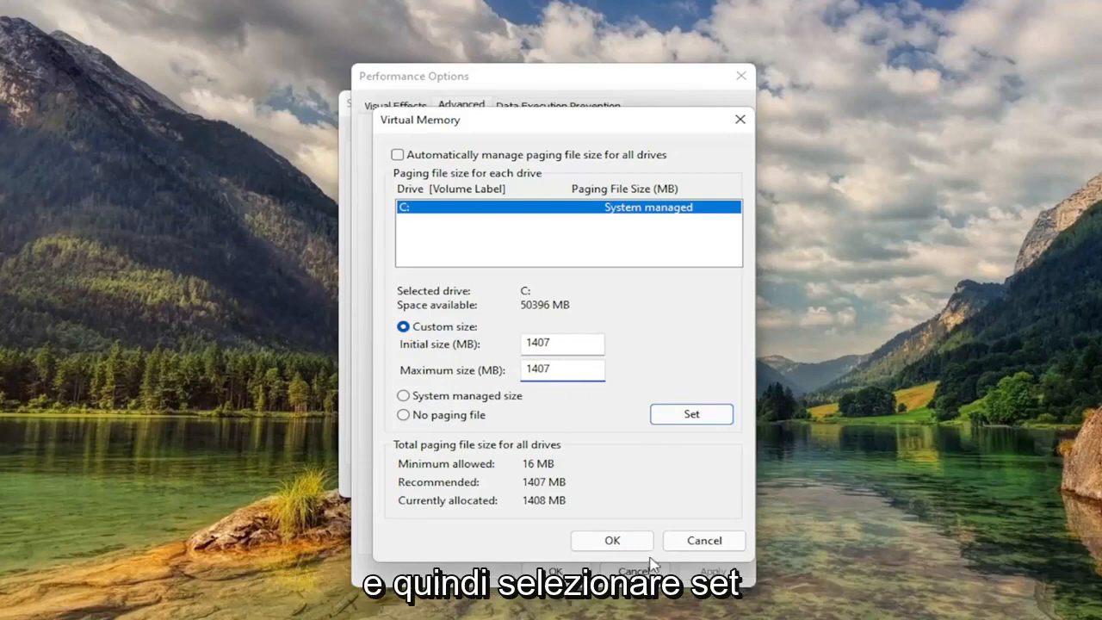
click(691, 413)
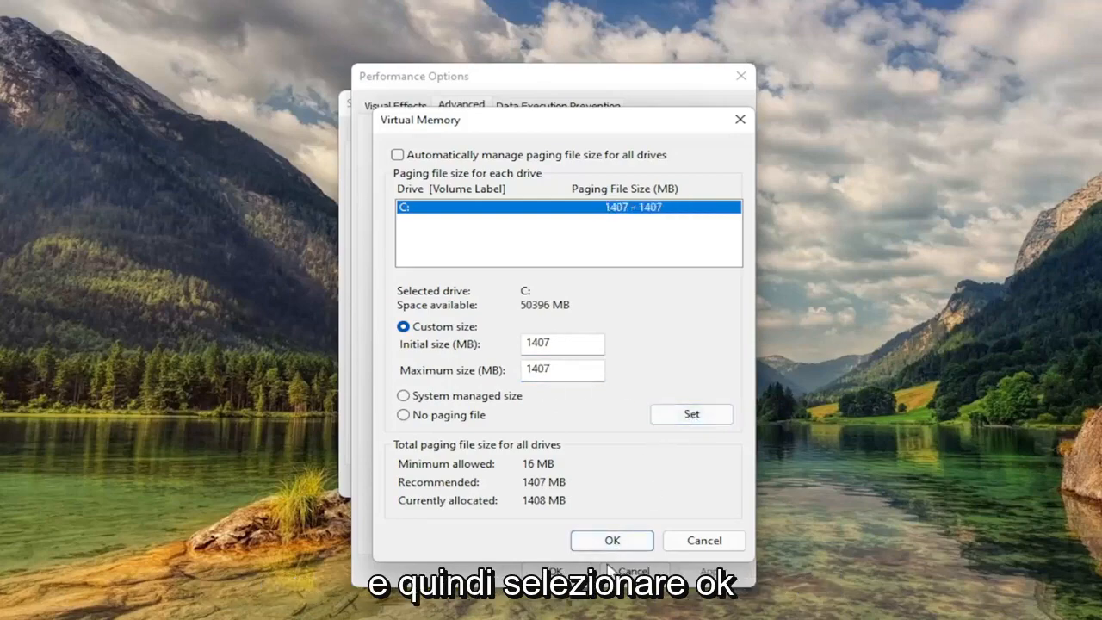
Confirm the paging file change in each dialog and restart the computer now.
click(612, 540)
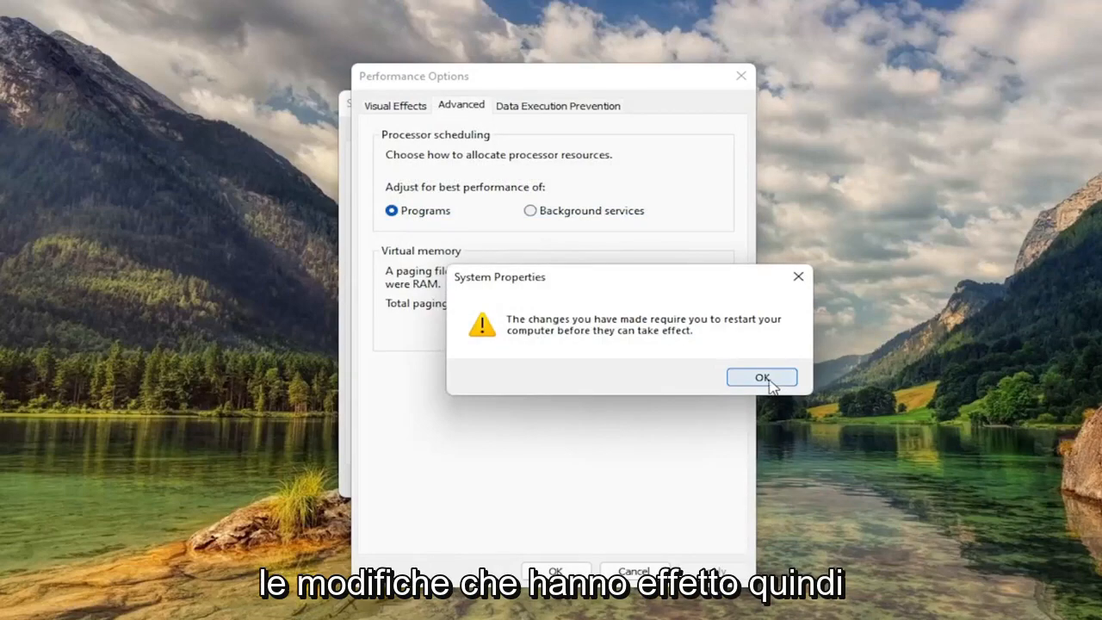
click(761, 377)
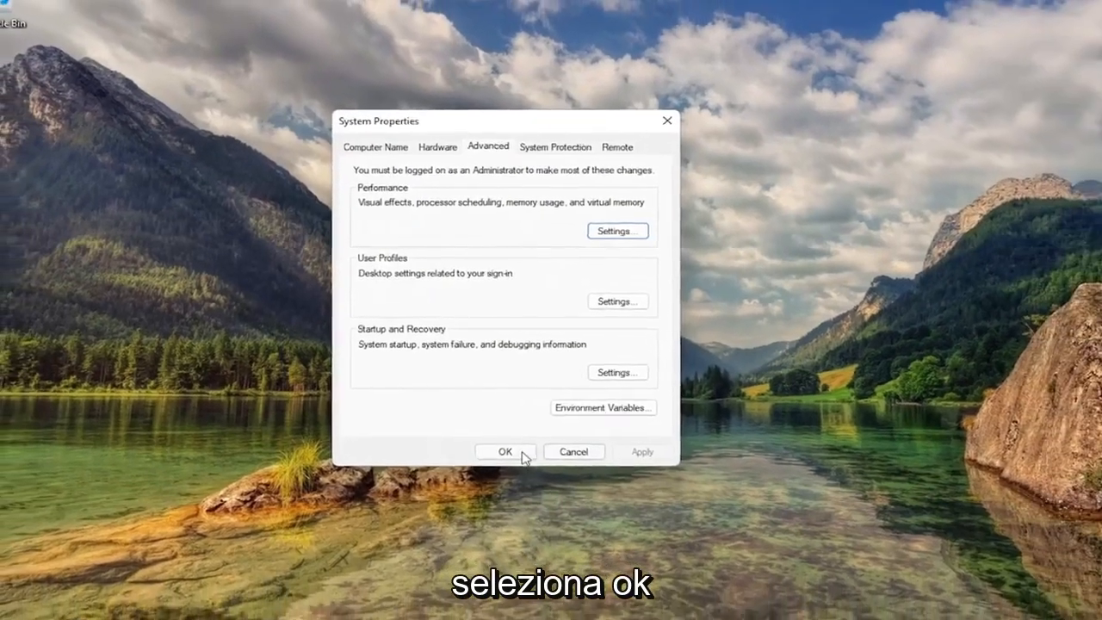
click(506, 451)
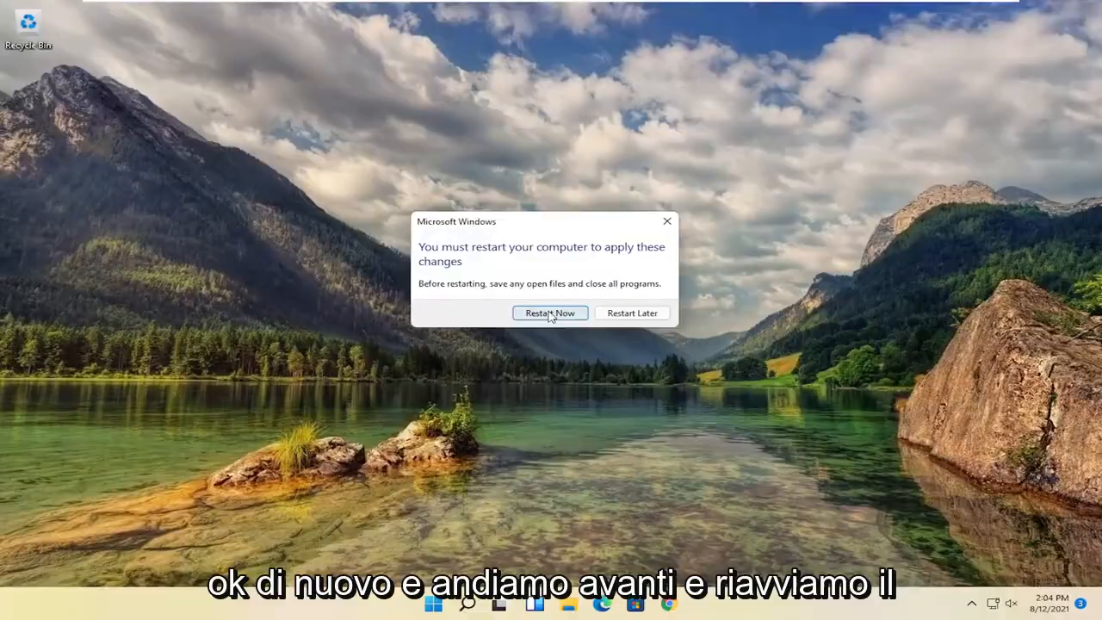
click(549, 314)
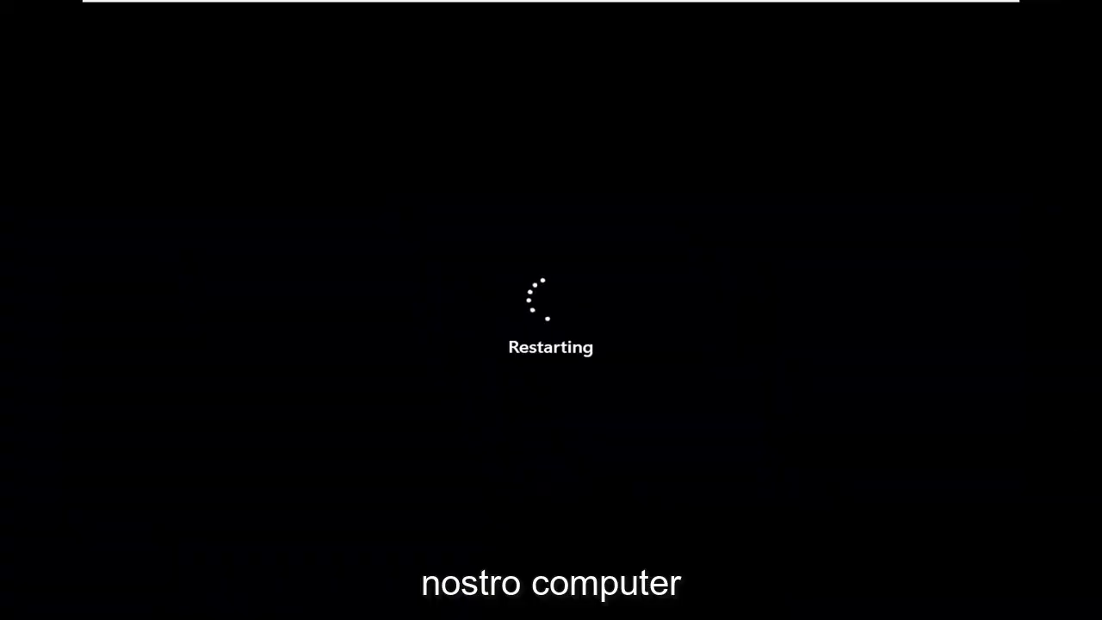